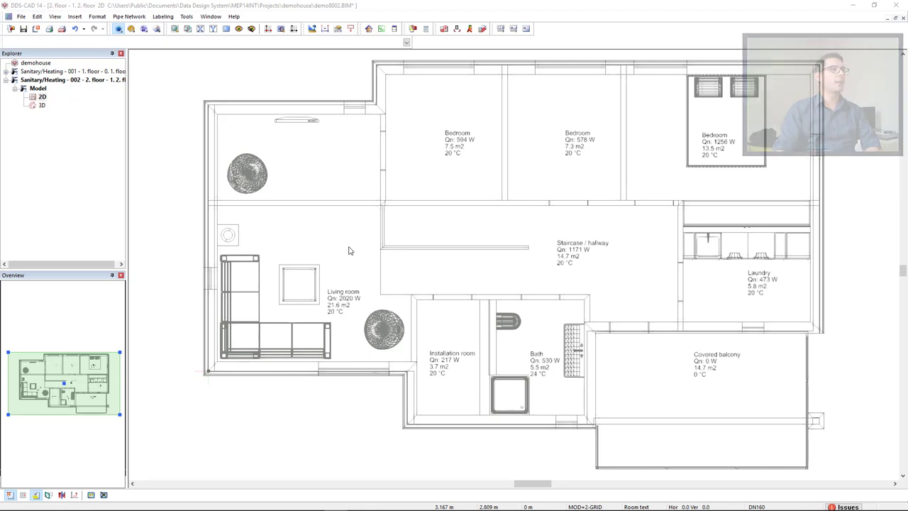
mouse_move(394, 29)
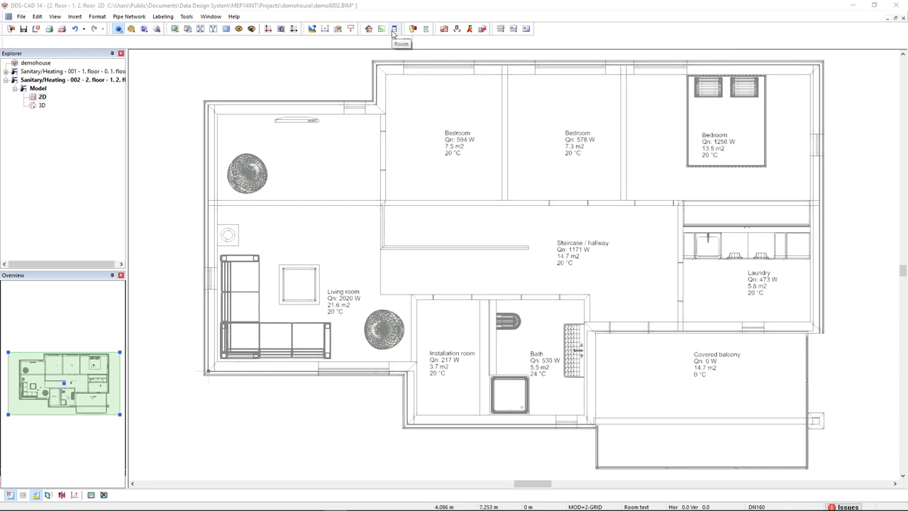
Review the living room's basic data and the underfloor heating floor catalogue without changes.
left_click(395, 28)
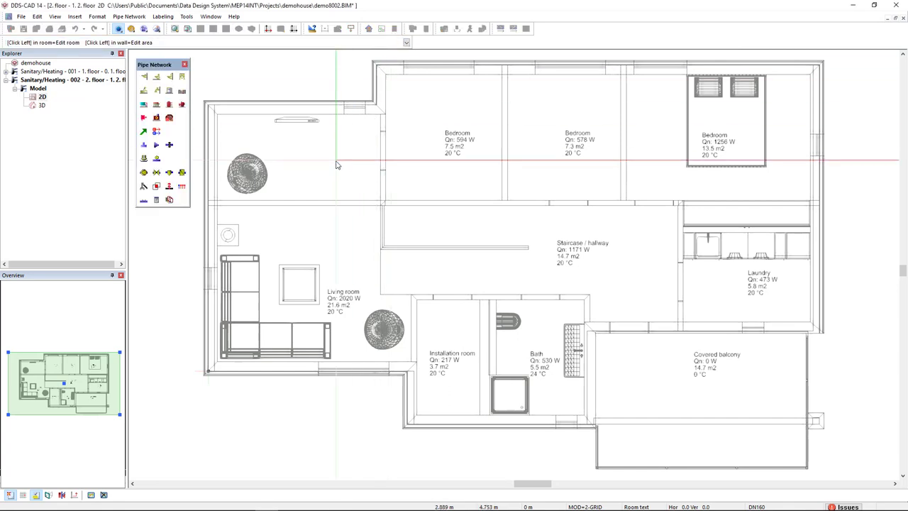
mouse_move(337, 165)
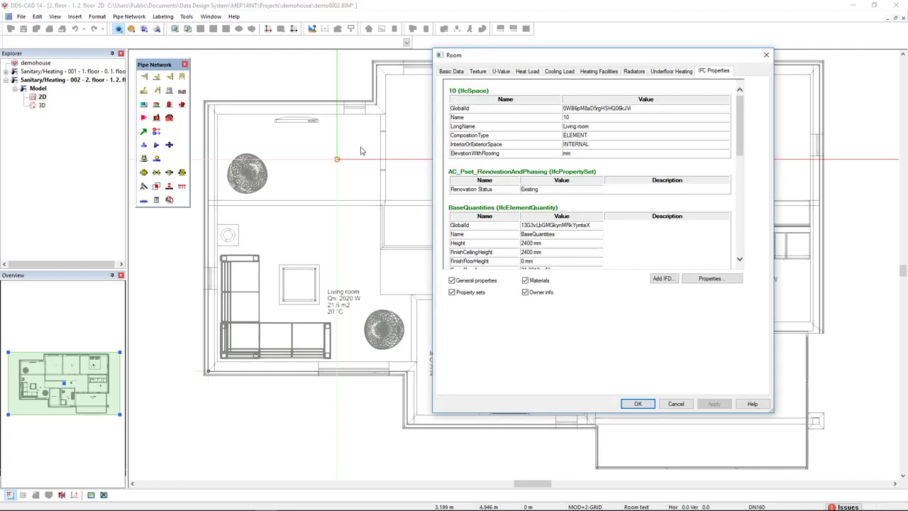
left_click(451, 71)
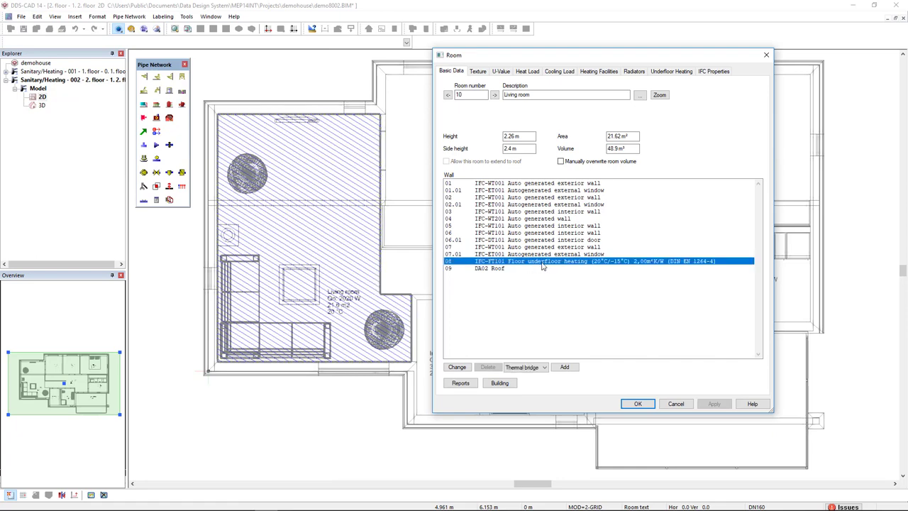
mouse_move(533, 267)
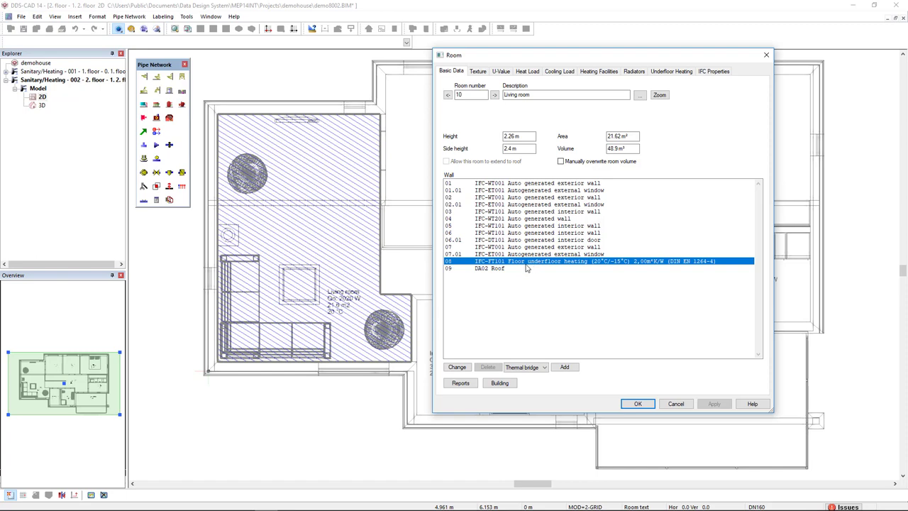
mouse_move(561, 266)
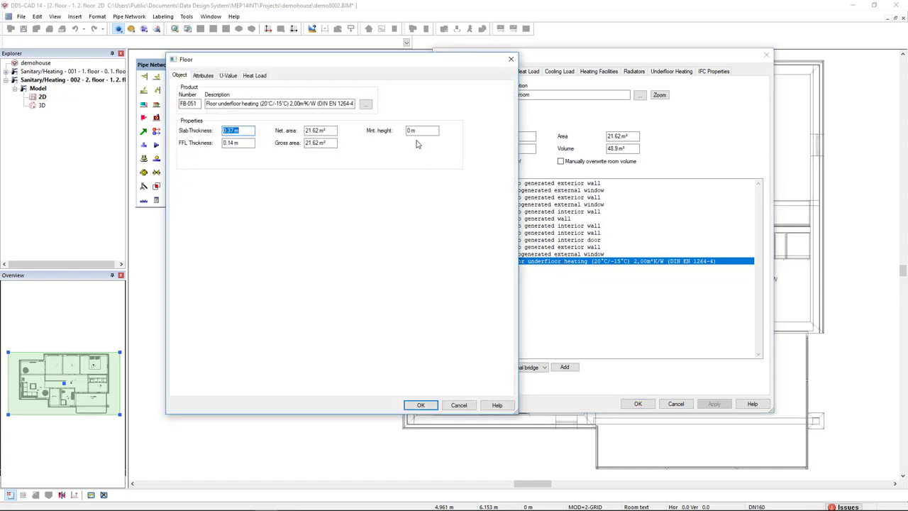
left_click(365, 104)
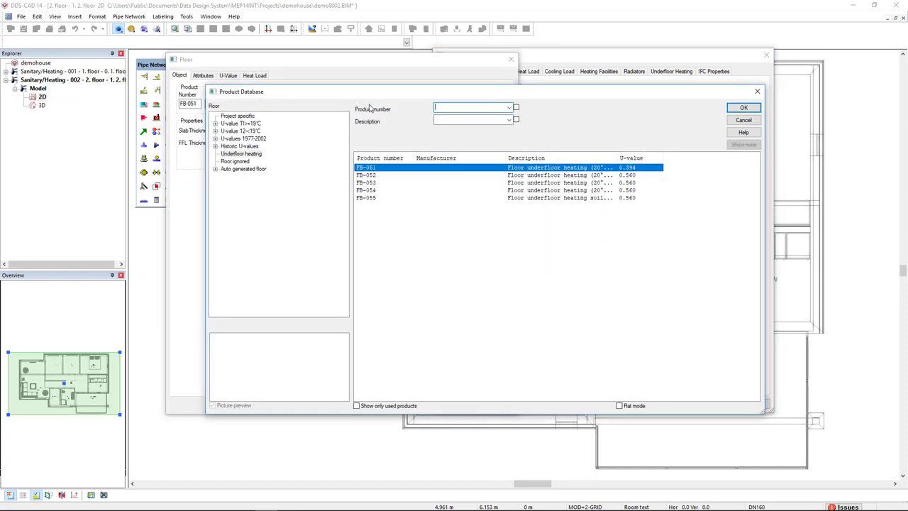
left_click(241, 153)
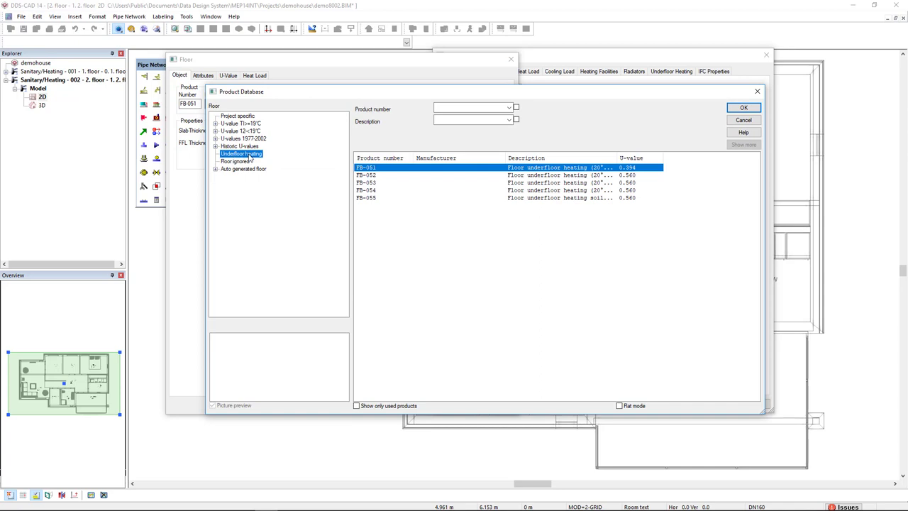
left_click(744, 108)
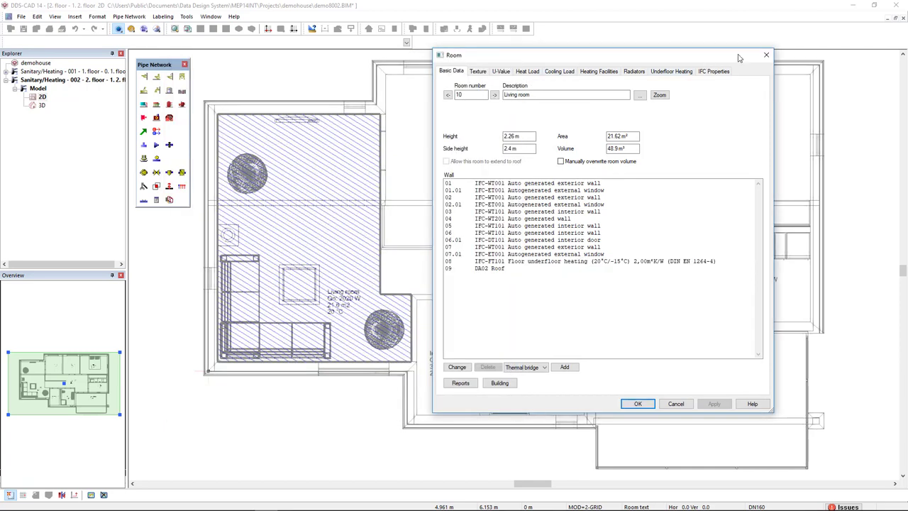
left_click(638, 403)
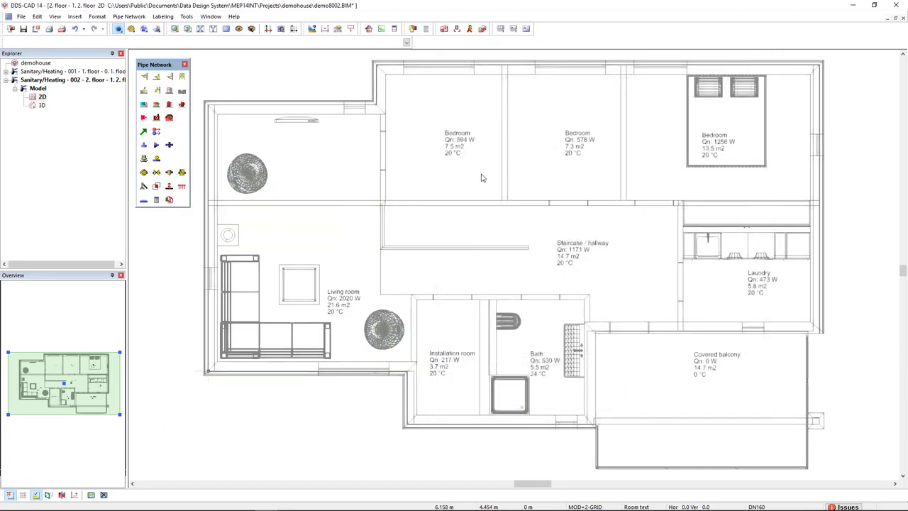
mouse_move(369, 29)
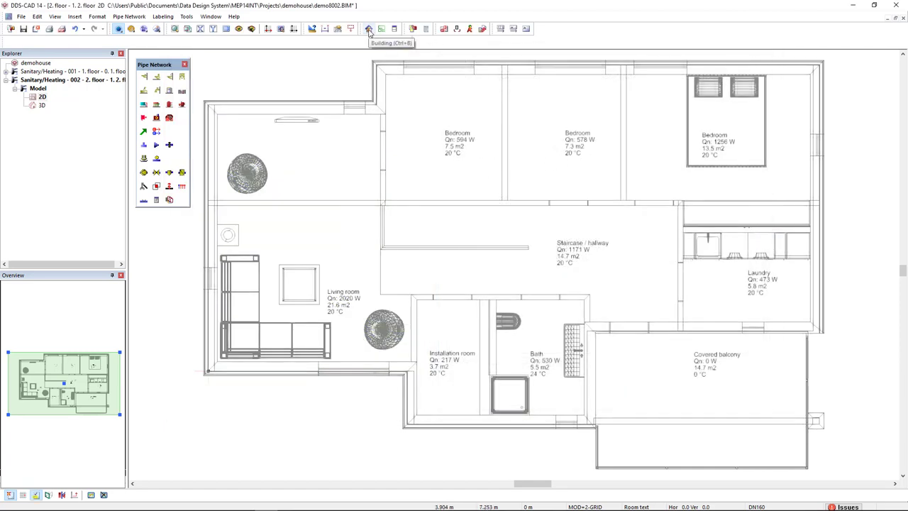
Set underfloor heating to 100% of design heat load and apply it to the whole building.
left_click(369, 29)
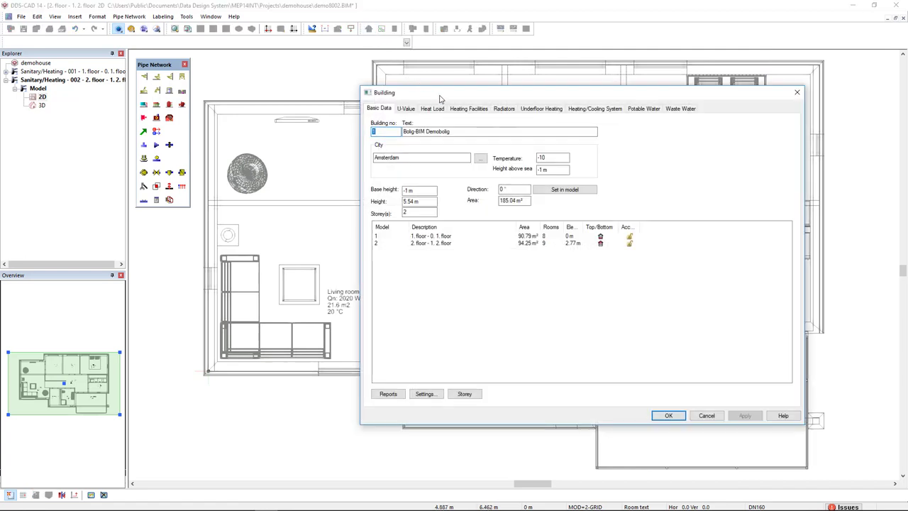
left_click(468, 108)
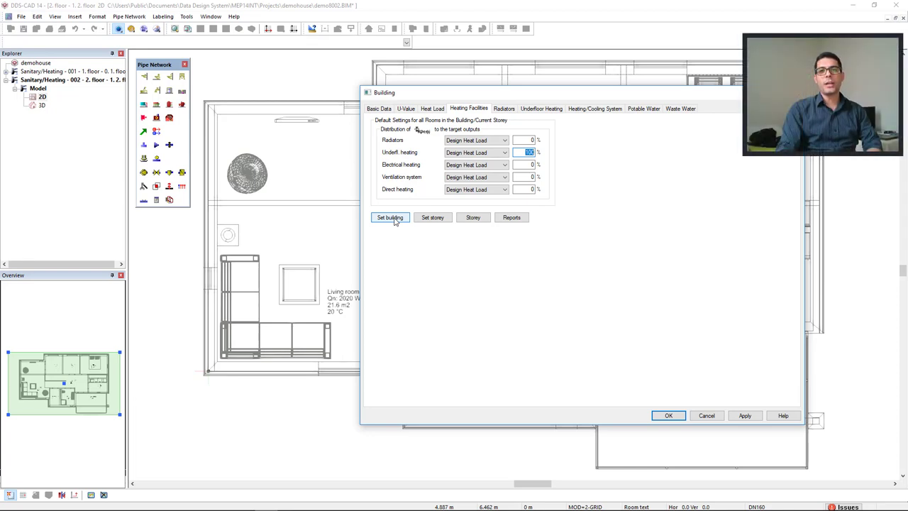
mouse_move(409, 190)
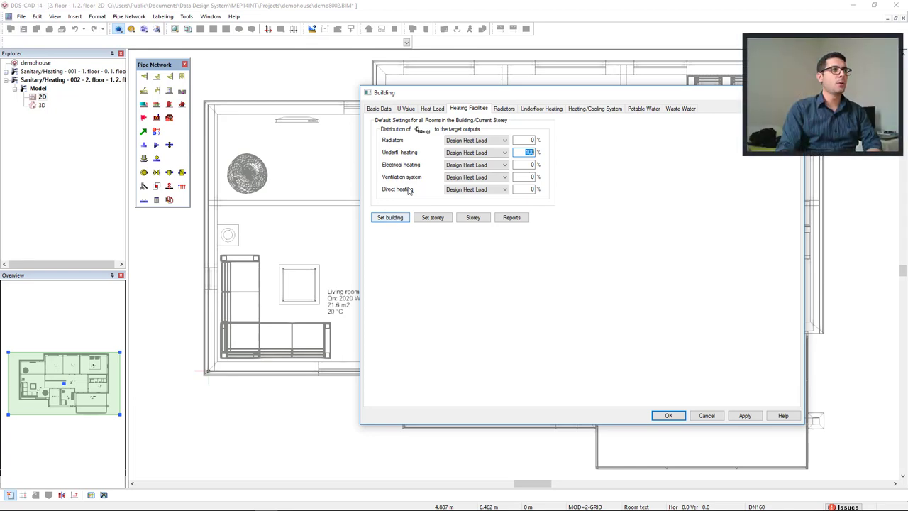
left_click(431, 108)
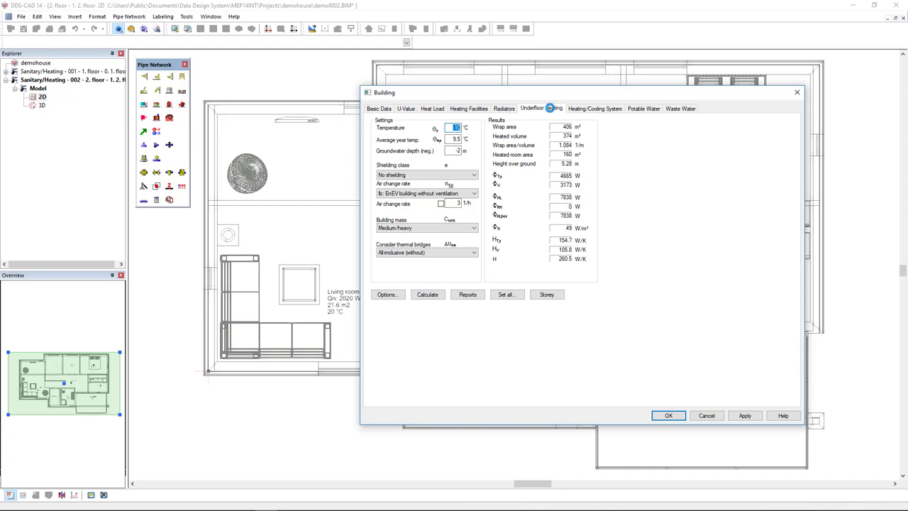
Show the underfloor heating settings and keep Staple system from the product database.
left_click(532, 108)
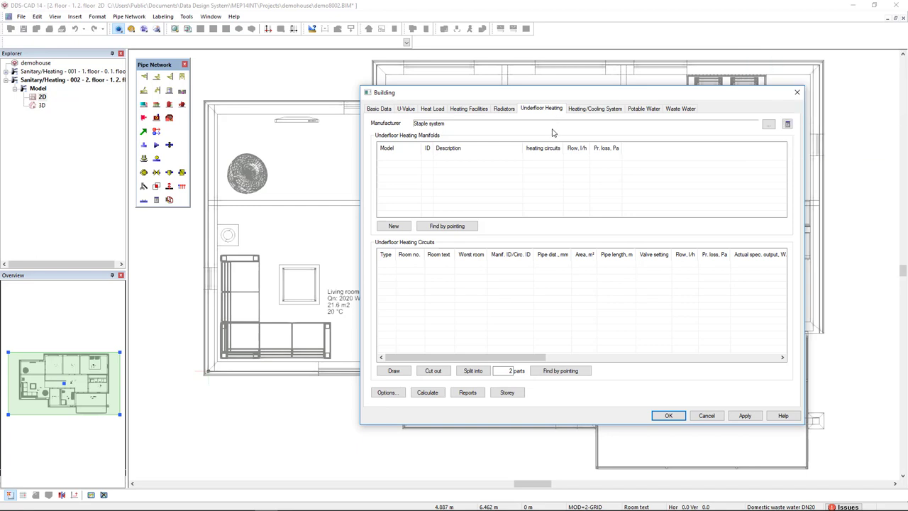
mouse_move(386, 133)
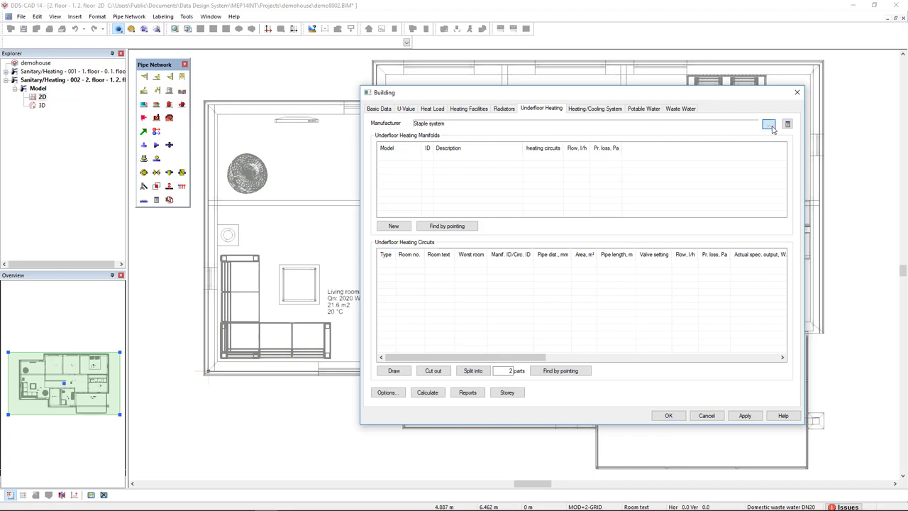
left_click(769, 124)
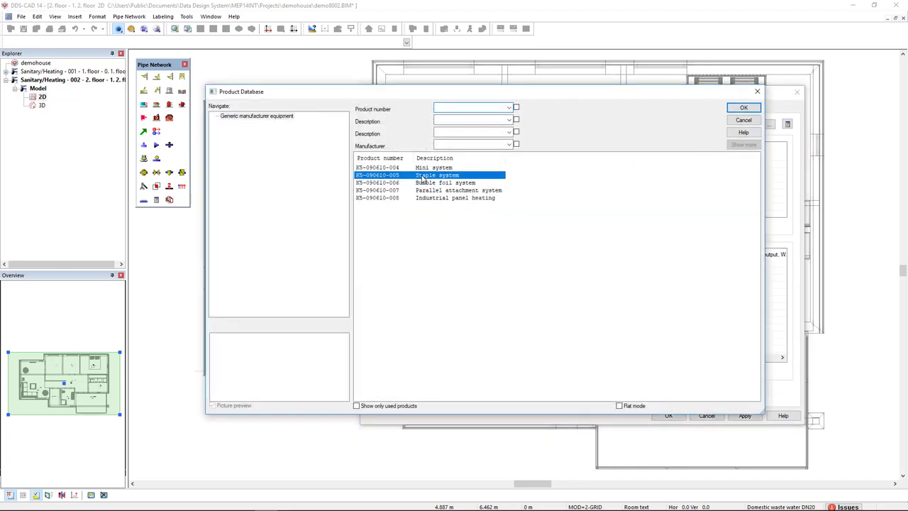
mouse_move(540, 173)
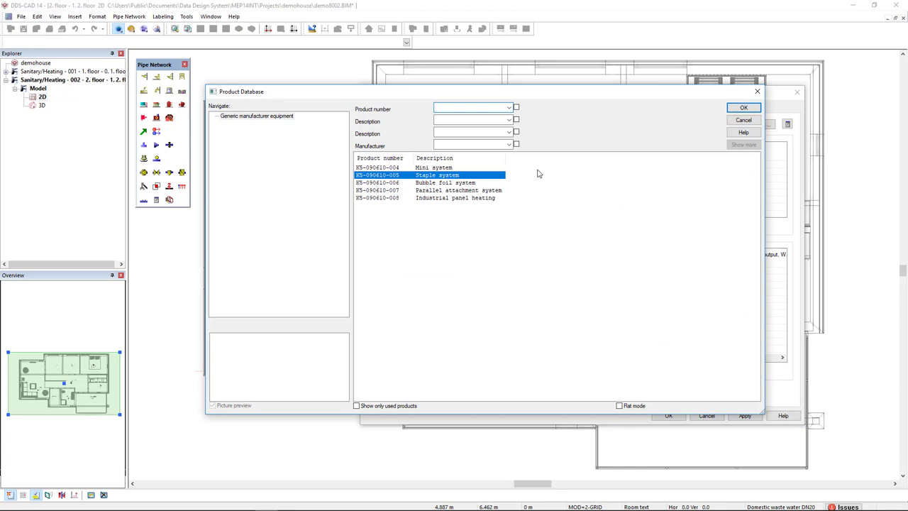
left_click(743, 108)
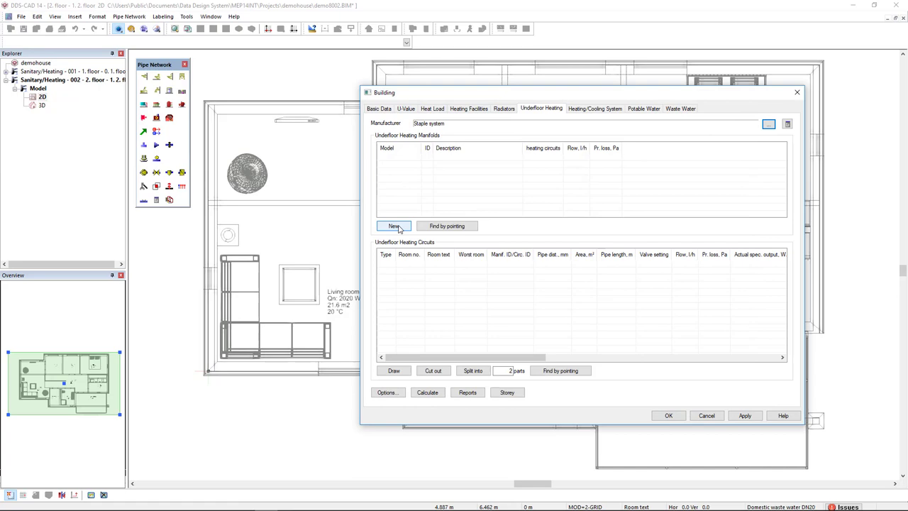
left_click(395, 226)
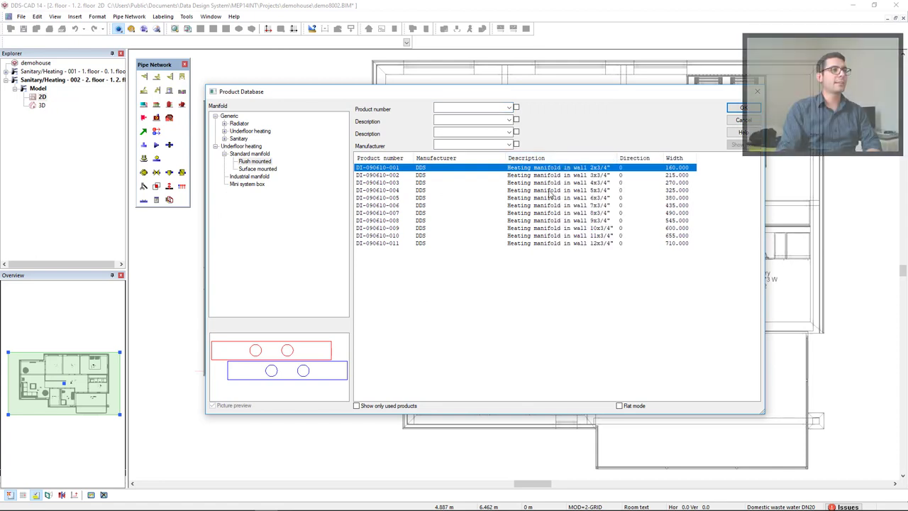
left_click(525, 197)
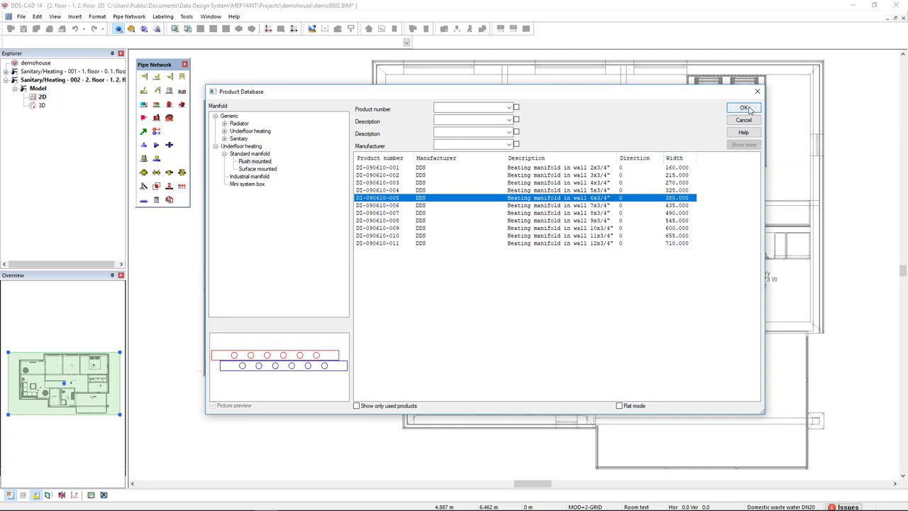
left_click(744, 108)
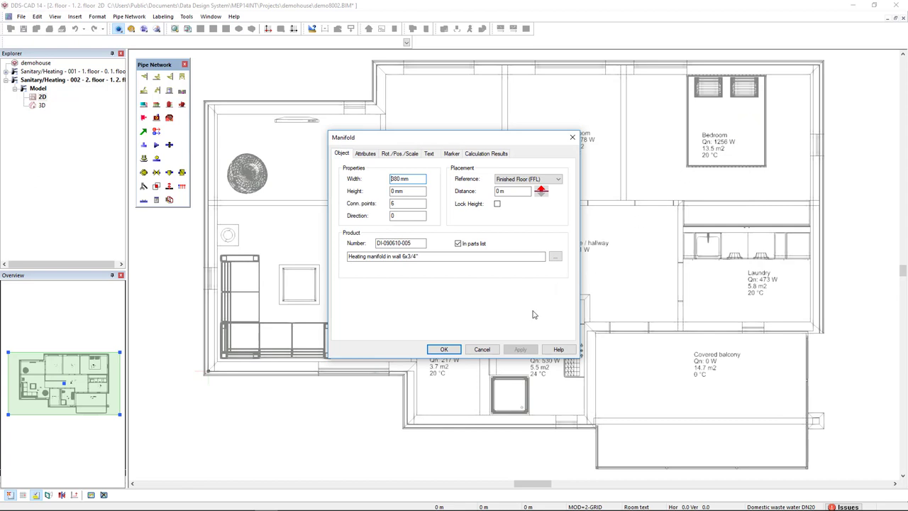
left_click(443, 349)
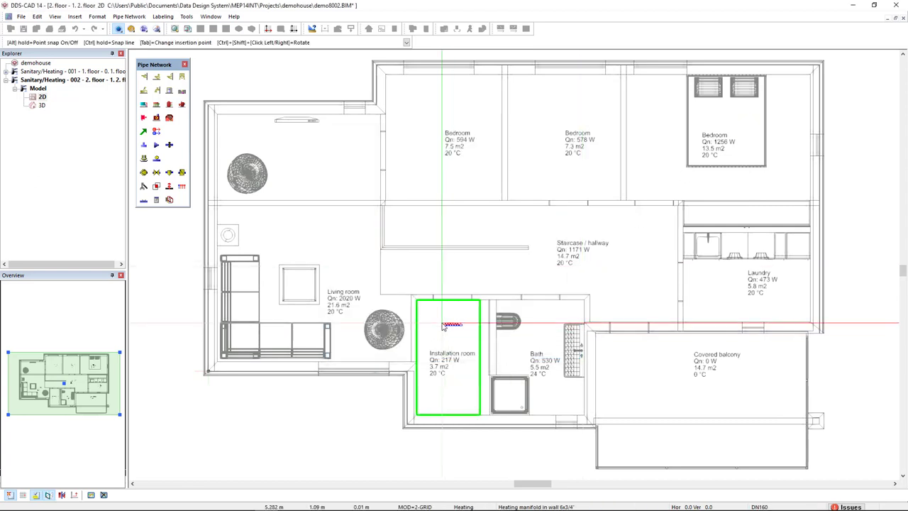
mouse_move(446, 324)
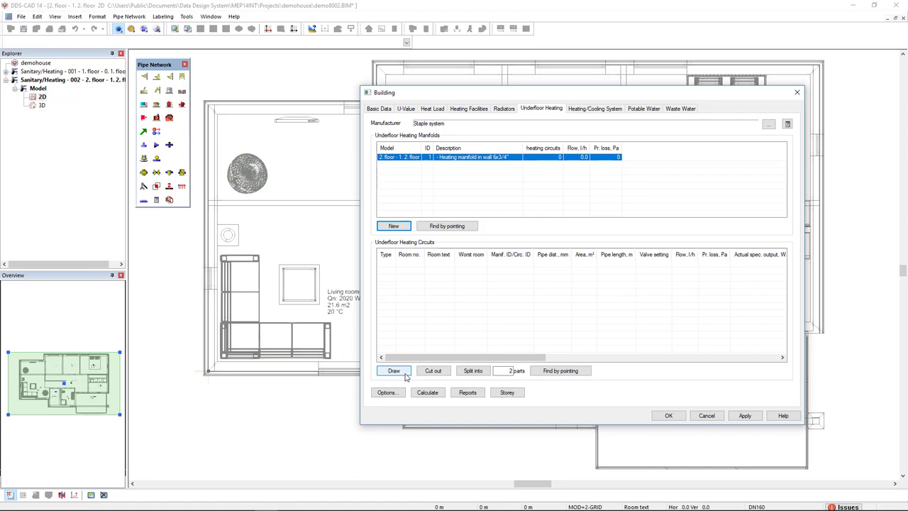
Draw heating circuits into the living room, three bedrooms and bath.
left_click(394, 370)
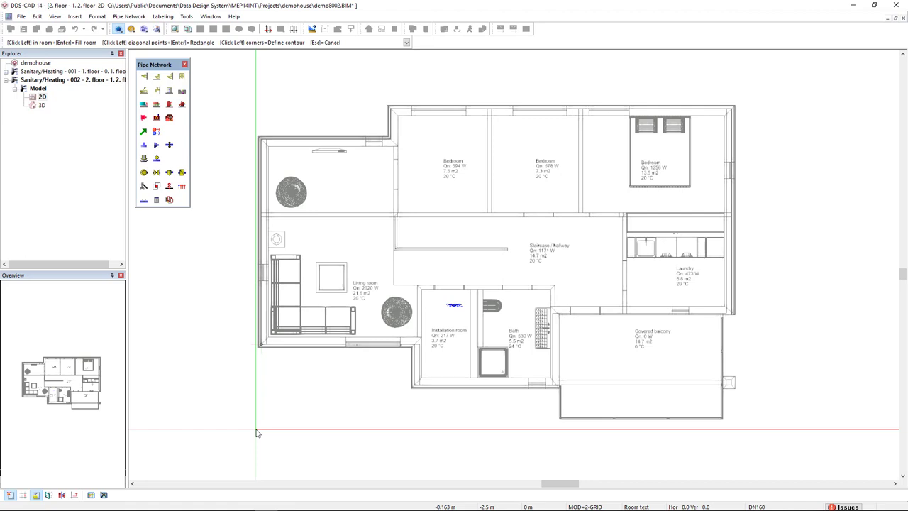
mouse_move(603, 146)
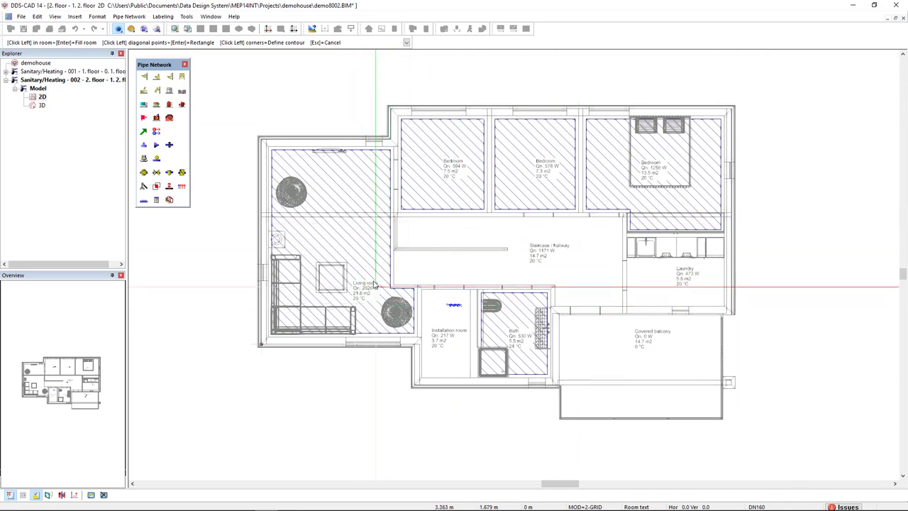
mouse_move(652, 196)
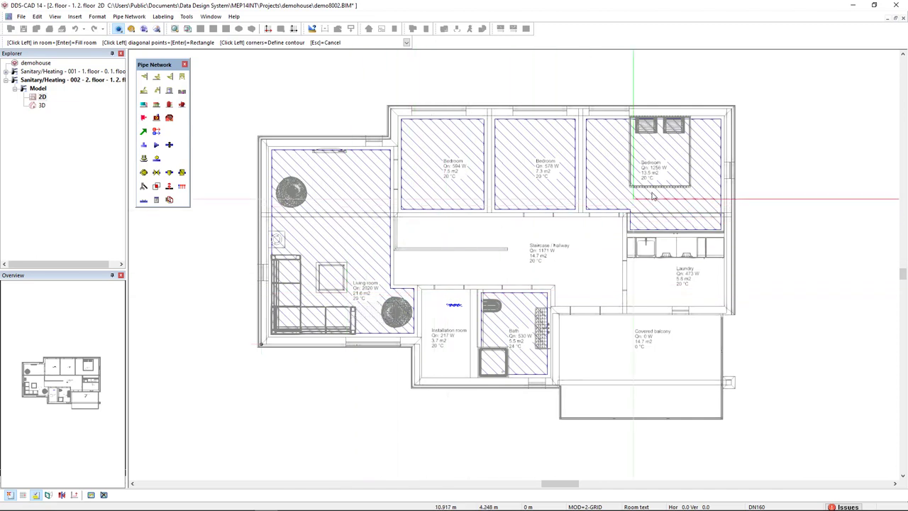
mouse_move(508, 313)
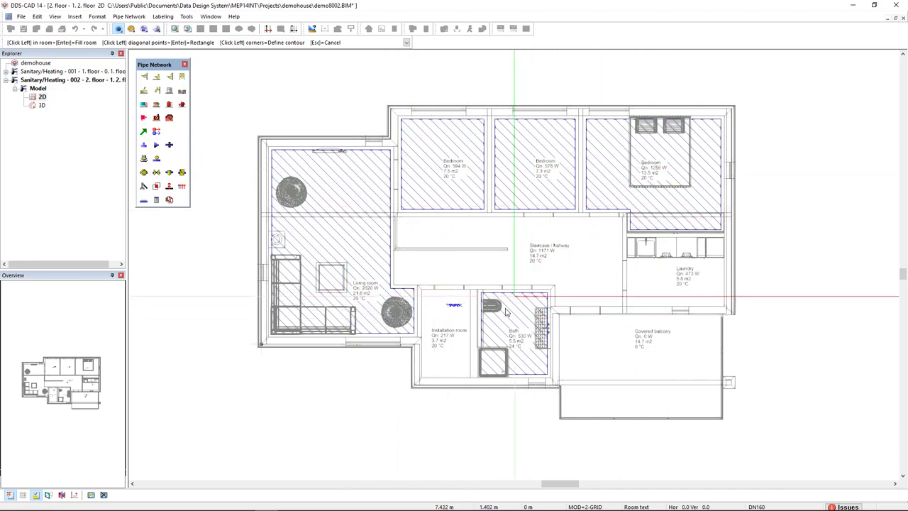
mouse_move(518, 318)
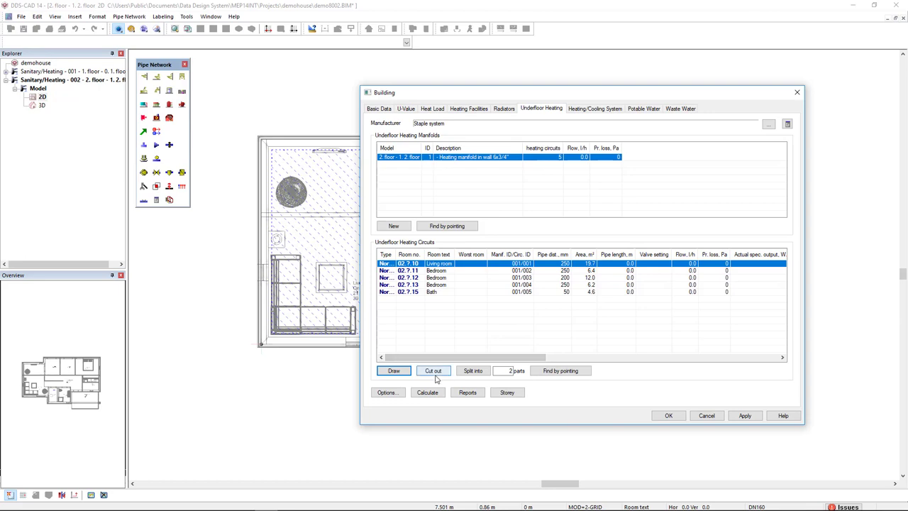
mouse_move(449, 374)
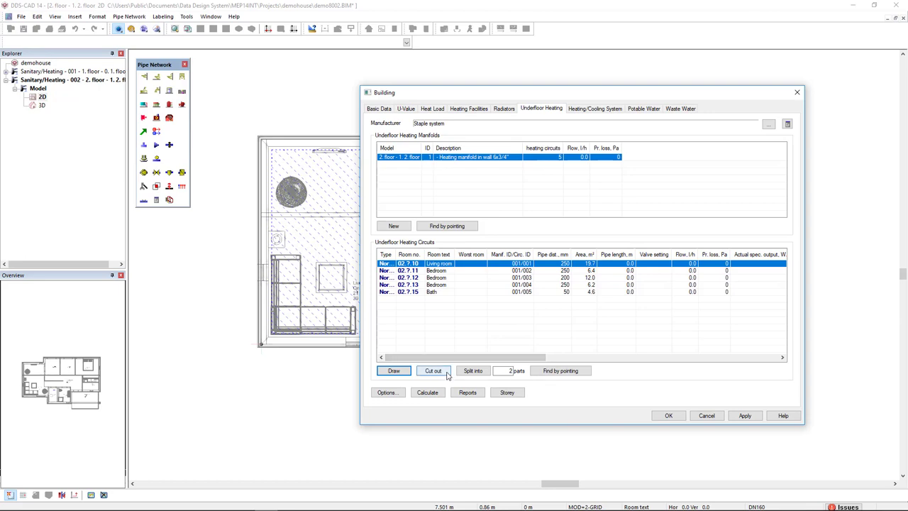
Cut a rectangle over the shower tray out of the bath's heating circuit.
left_click(394, 371)
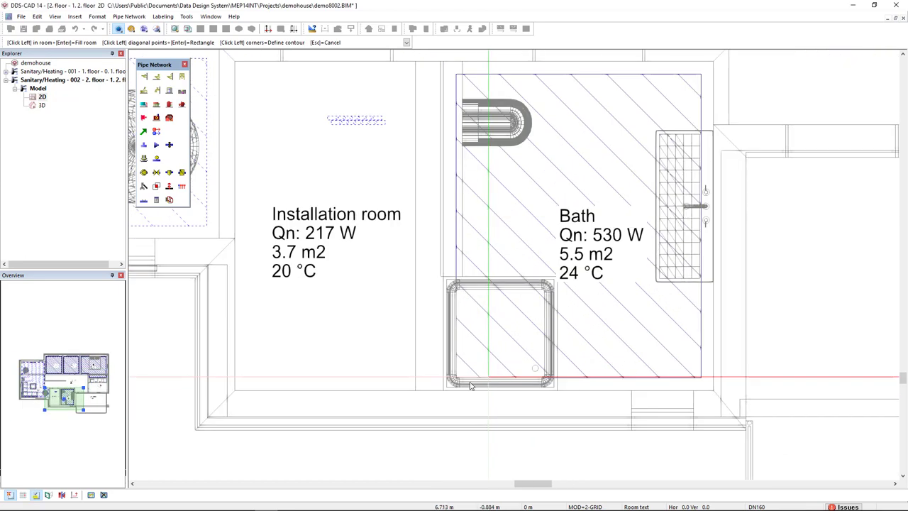
mouse_move(508, 352)
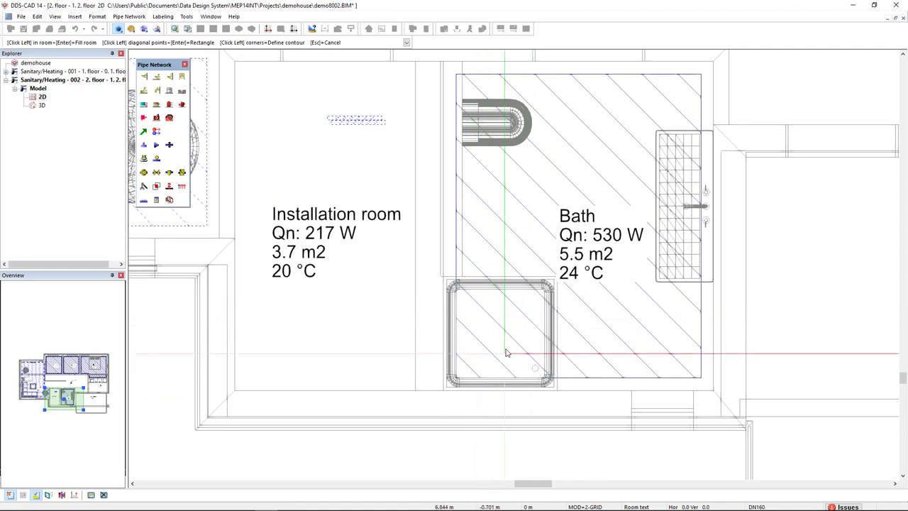
mouse_move(443, 391)
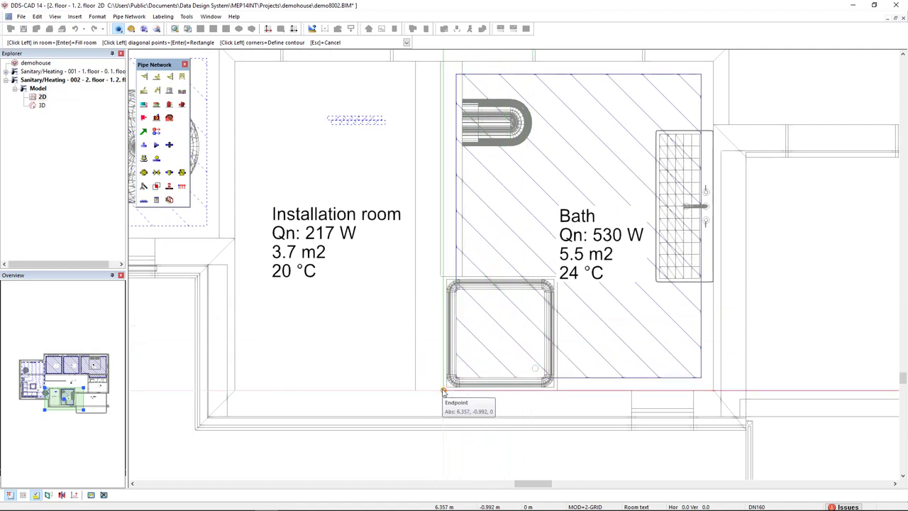
mouse_move(554, 289)
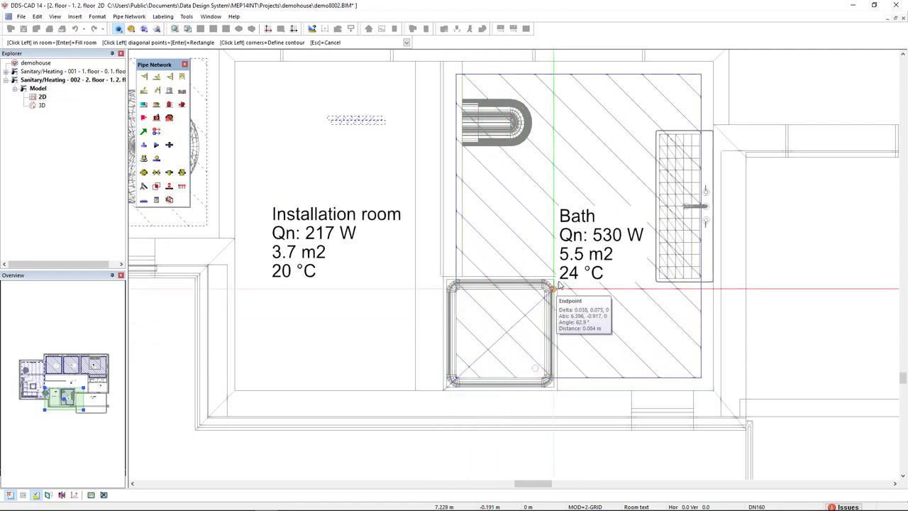
left_click(552, 289)
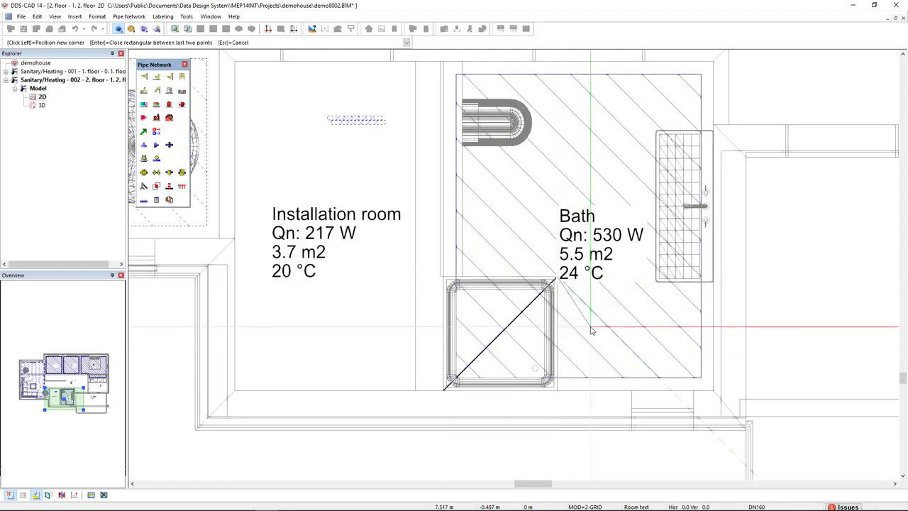
left_click(593, 330)
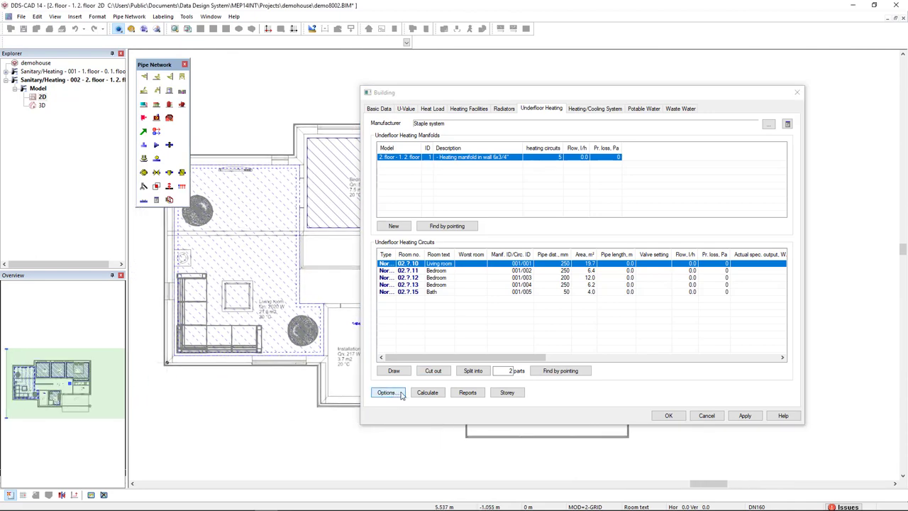
Enable calculation of the optimal supply temperature (63 °C supply, 58 °C return) and confirm.
left_click(386, 391)
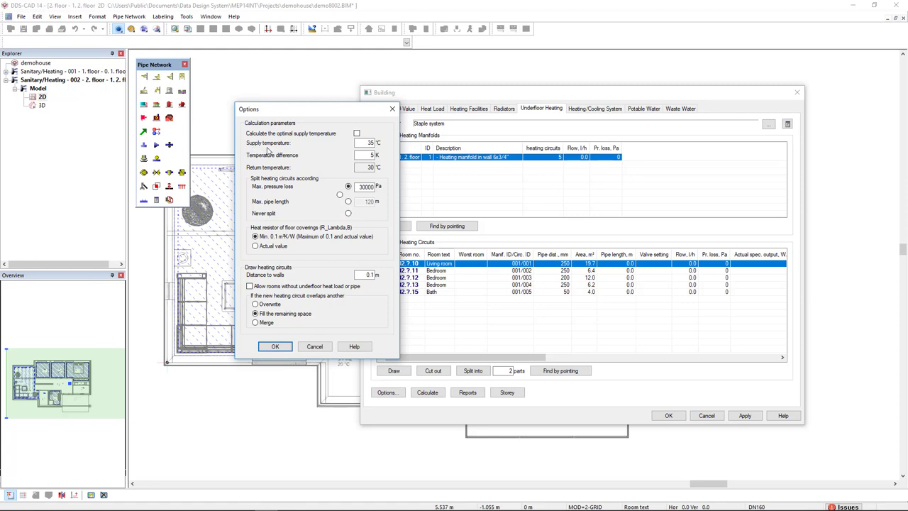
mouse_move(295, 160)
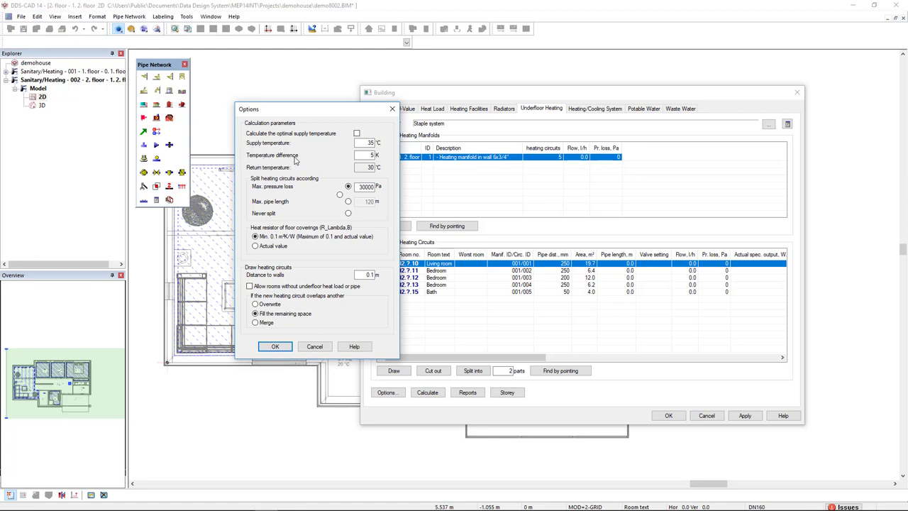
mouse_move(255, 142)
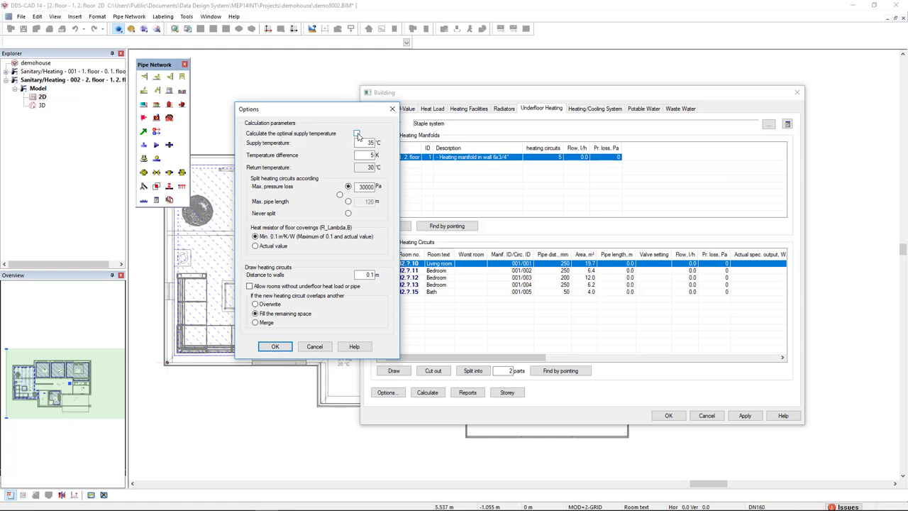
left_click(358, 133)
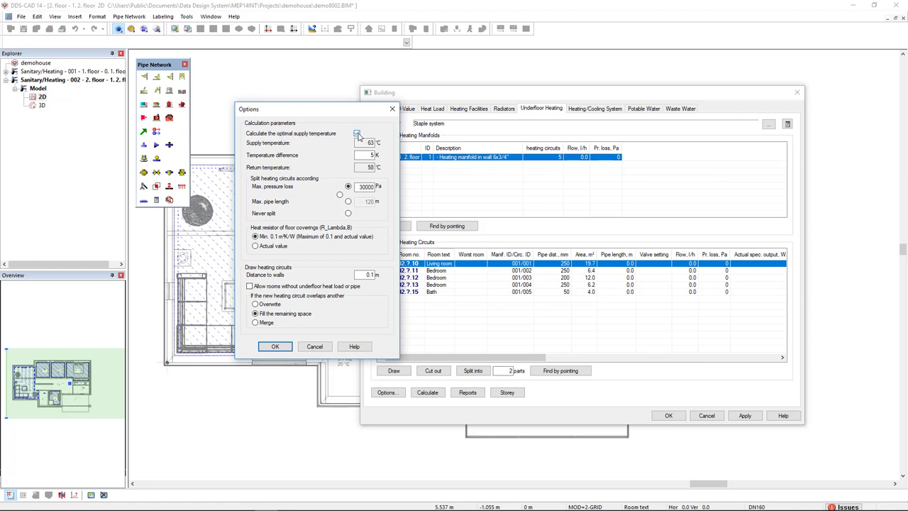
left_click(357, 133)
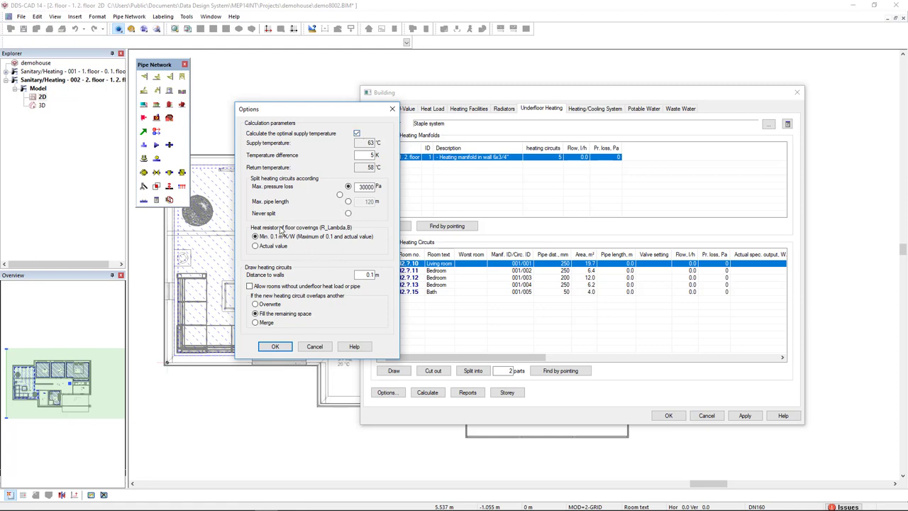
mouse_move(316, 256)
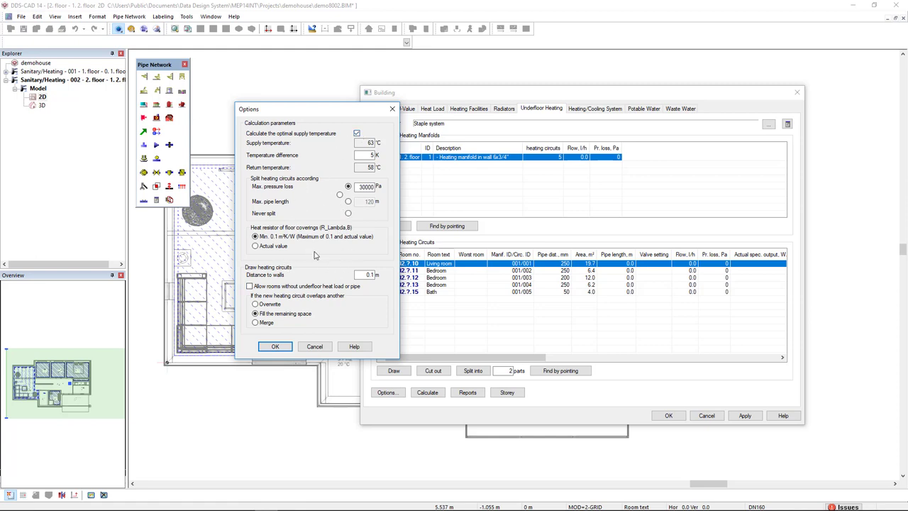
mouse_move(276, 347)
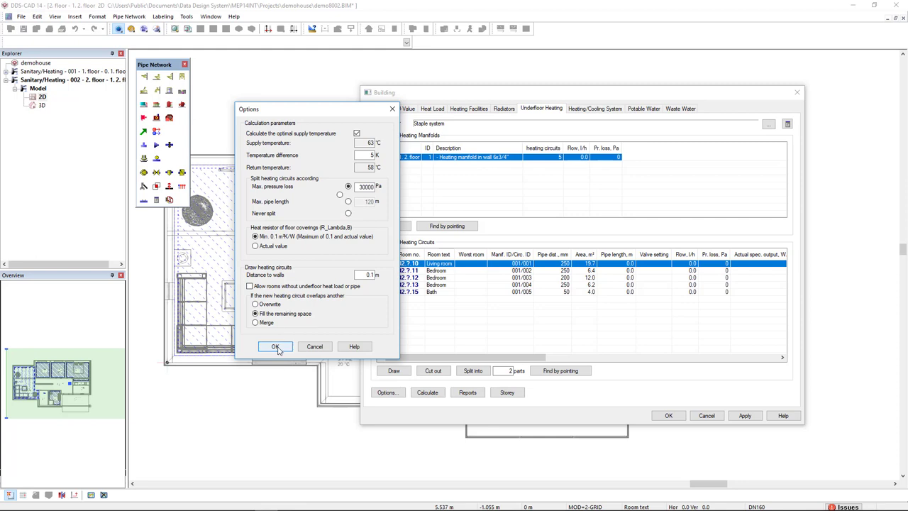
left_click(276, 347)
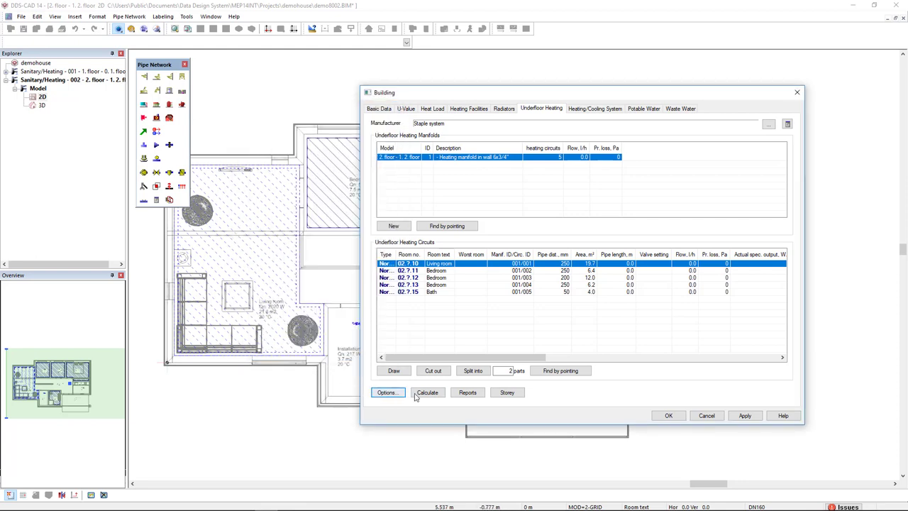
left_click(427, 392)
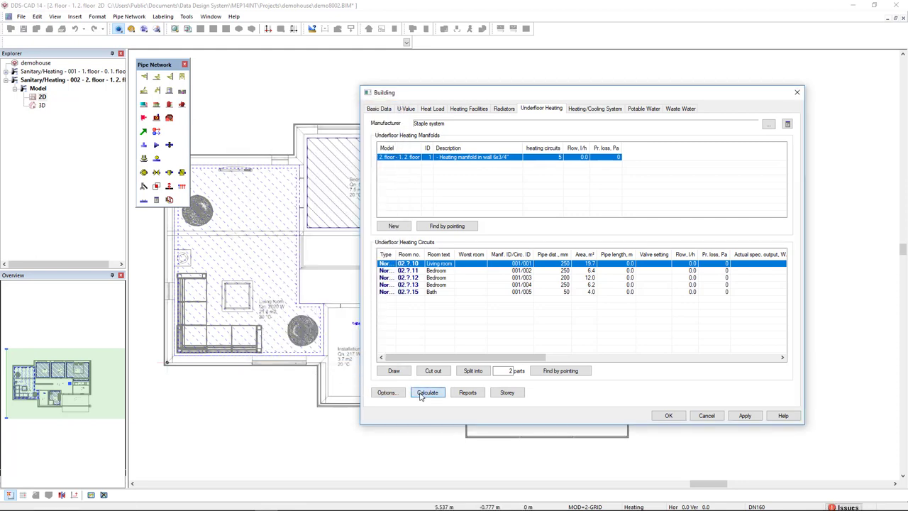
left_click(427, 392)
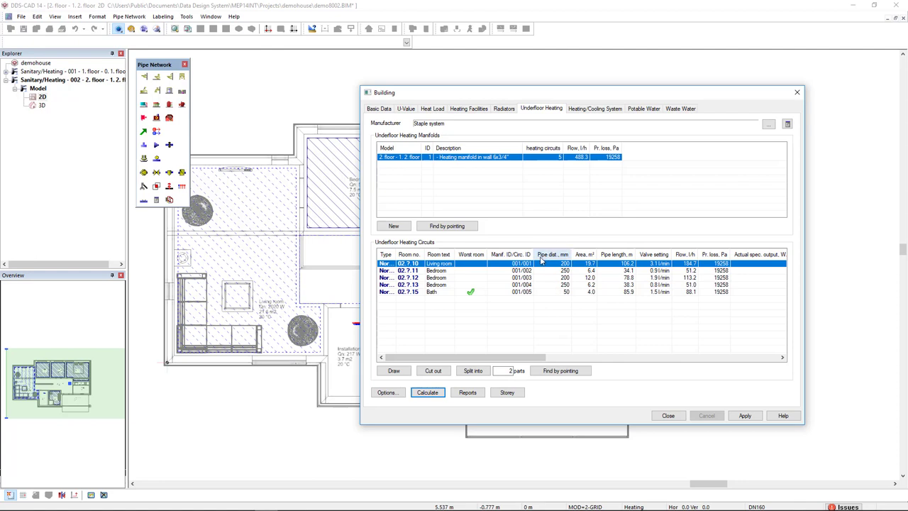
mouse_move(554, 293)
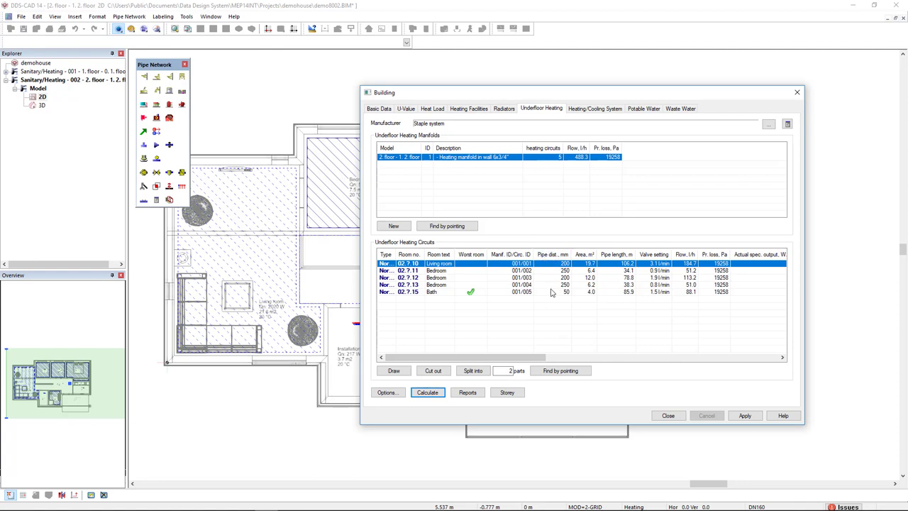
mouse_move(618, 290)
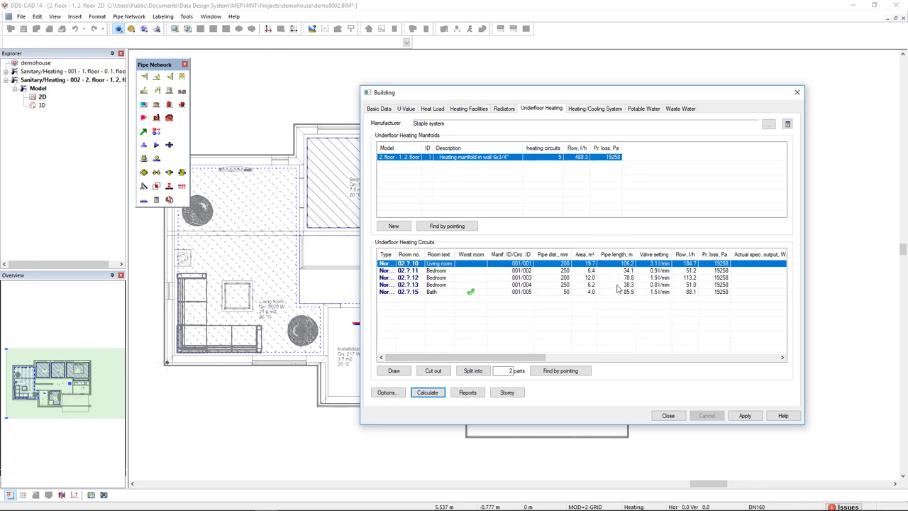
mouse_move(613, 292)
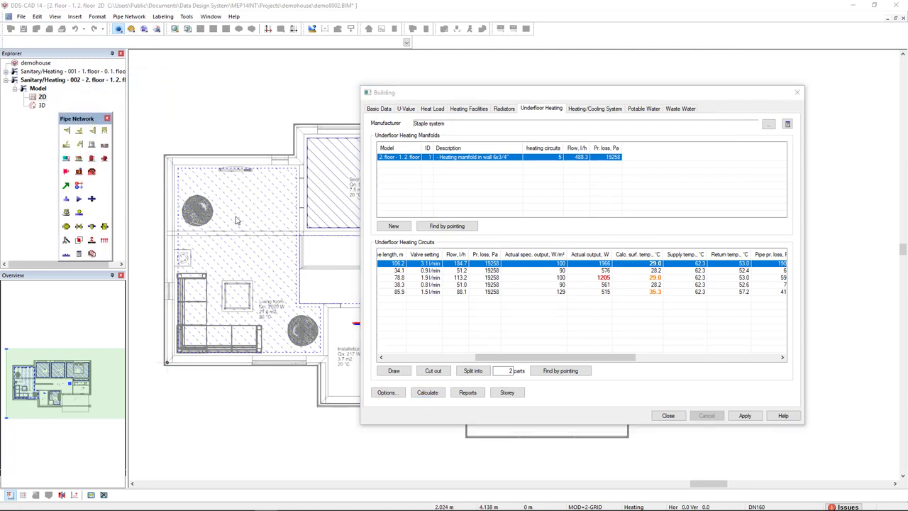
mouse_move(179, 188)
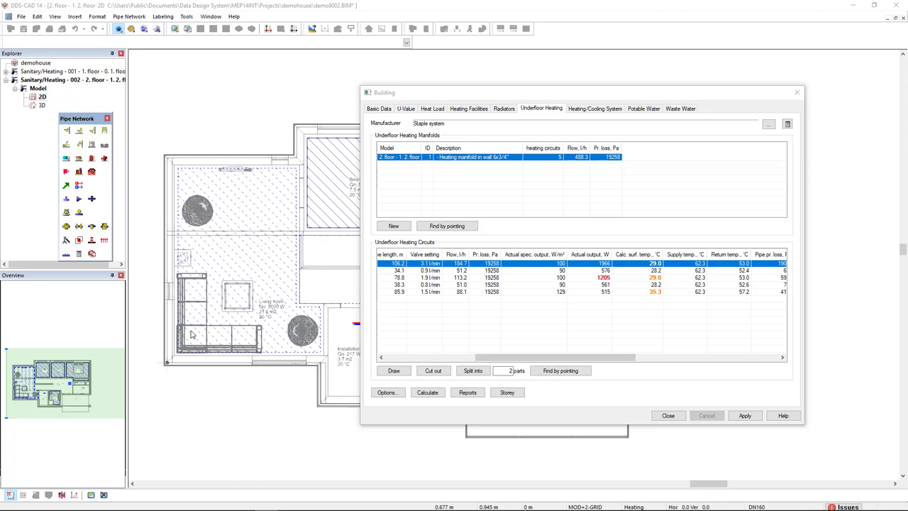
mouse_move(389, 386)
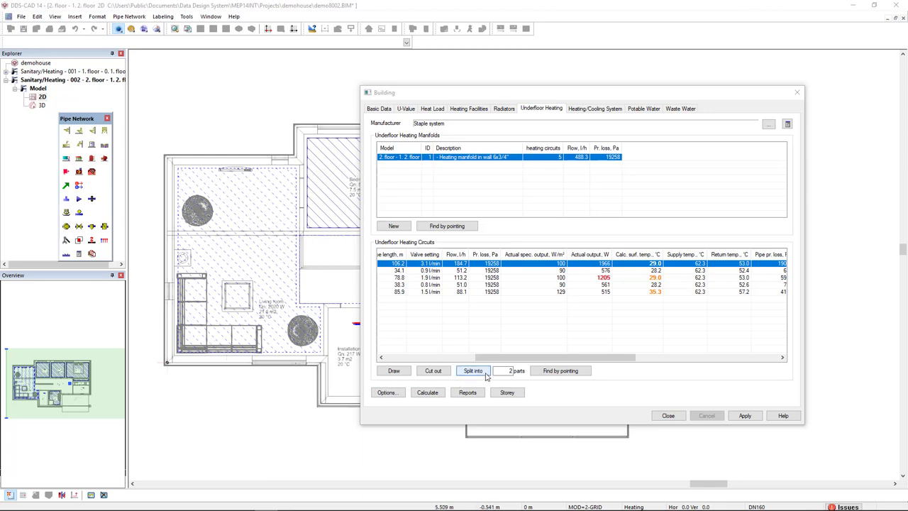
Divide the living room circuit in two along a line across the room.
left_click(667, 416)
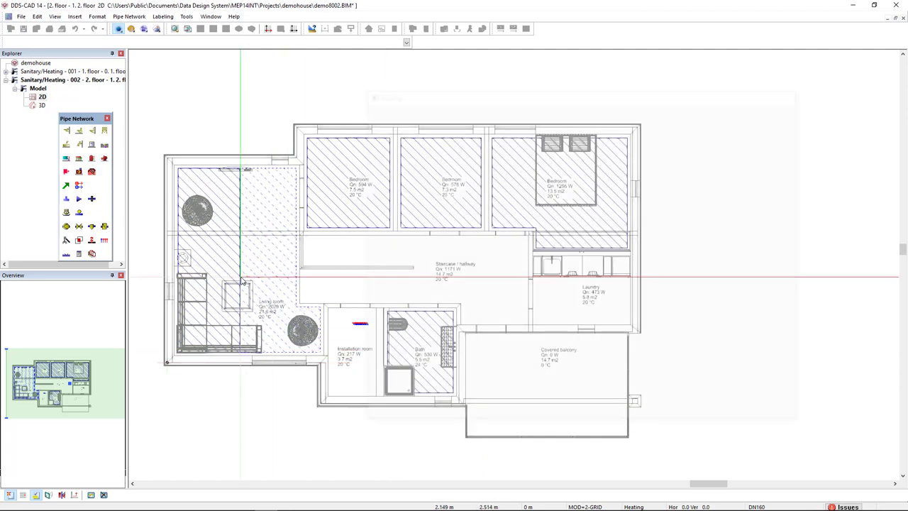
mouse_move(269, 277)
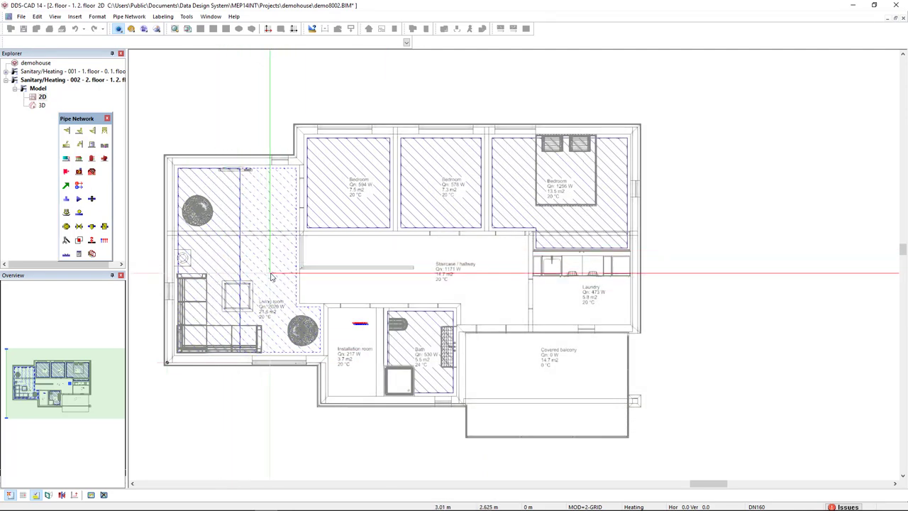
mouse_move(266, 277)
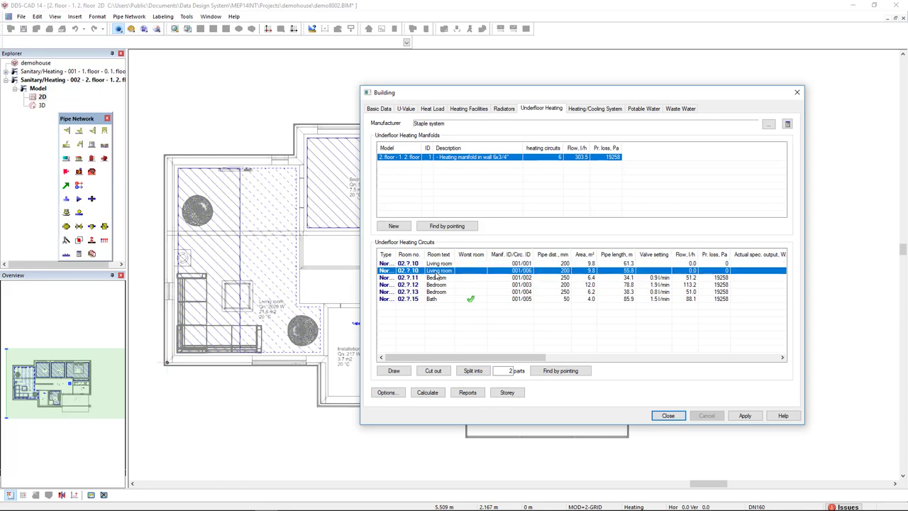
Set the first living room circuit's calculation to Higher temperature and confirm.
left_click(437, 263)
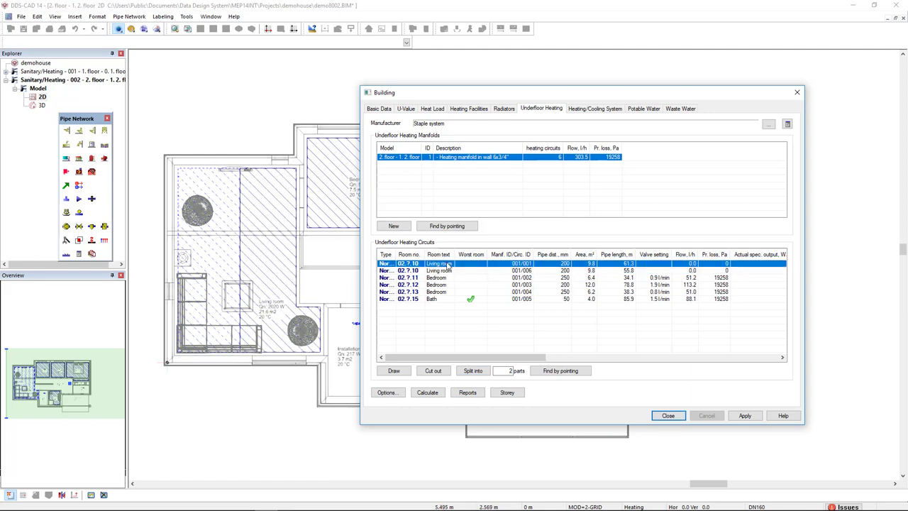
double_click(439, 262)
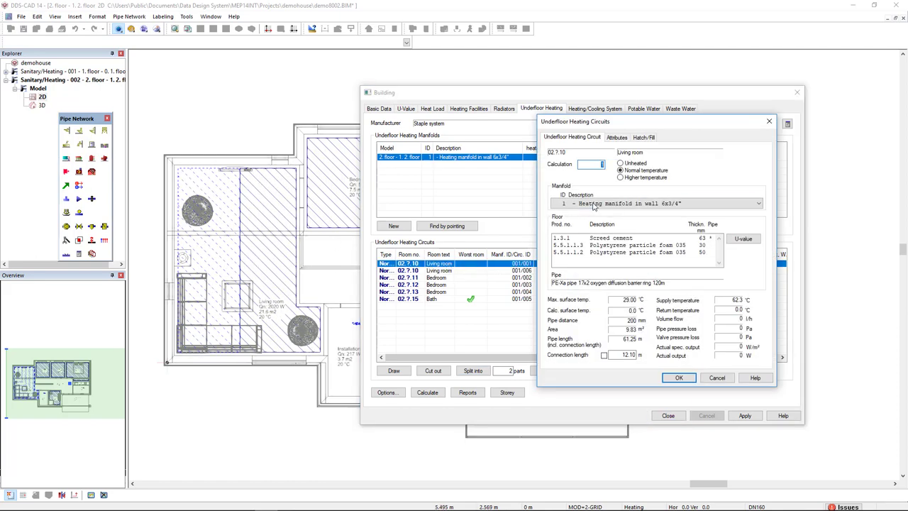
left_click(621, 178)
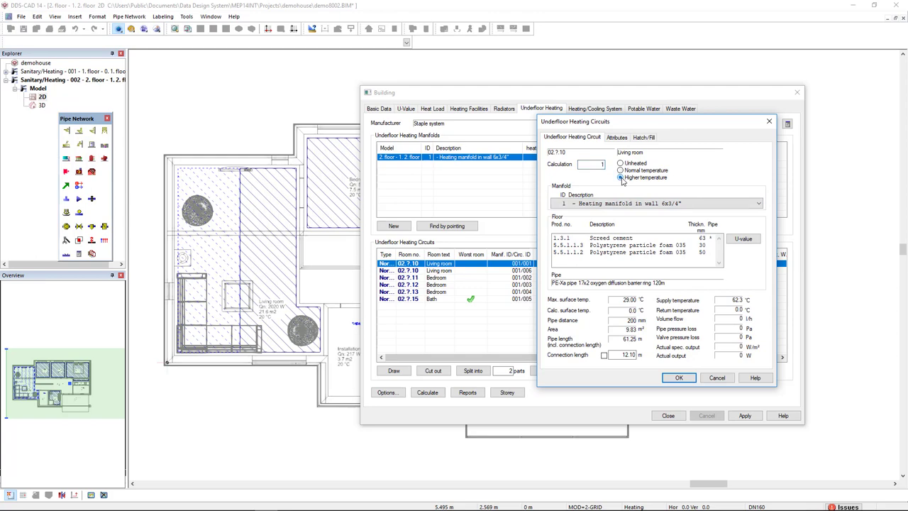
left_click(622, 178)
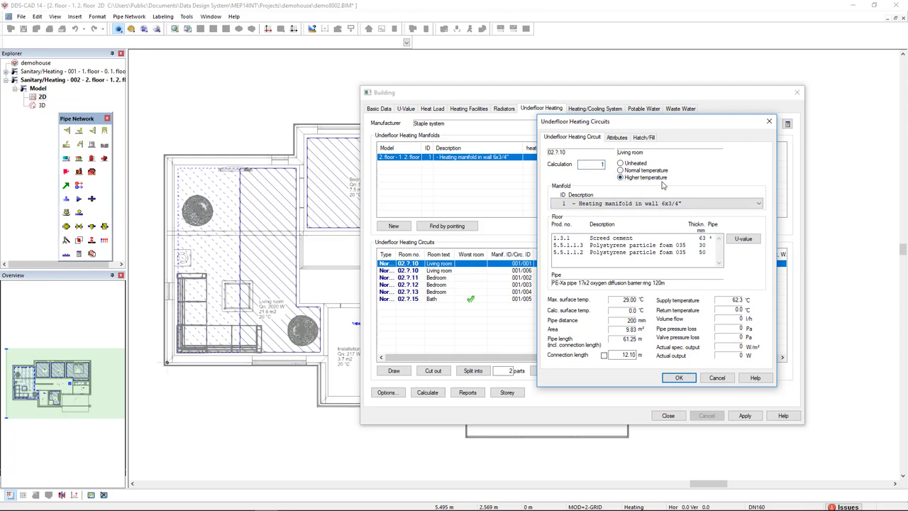
left_click(679, 378)
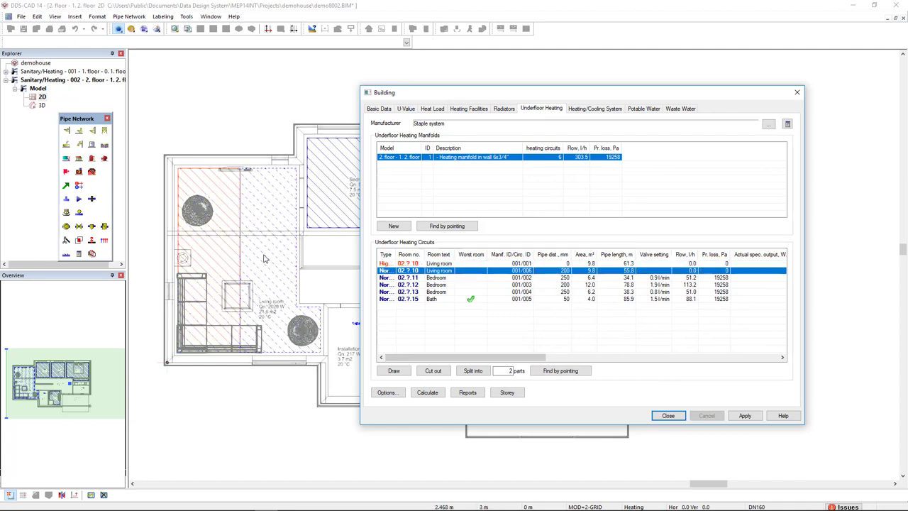
mouse_move(204, 243)
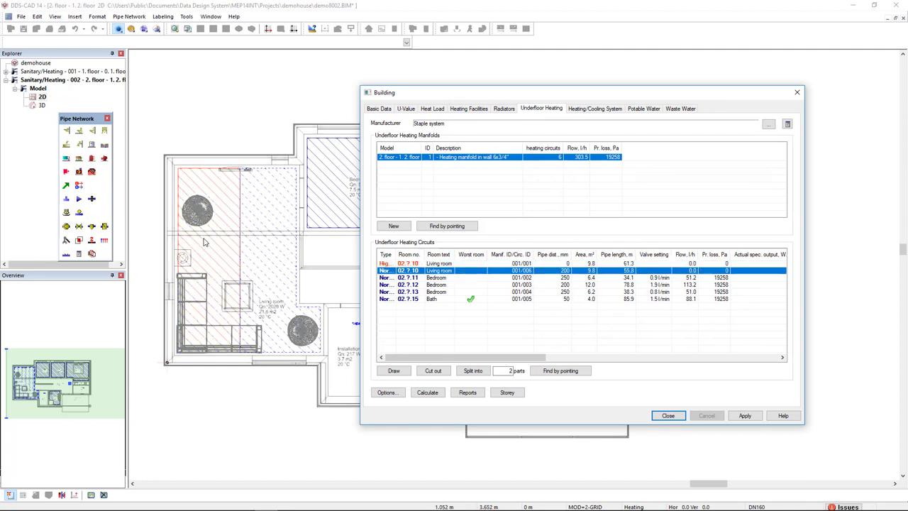
mouse_move(488, 287)
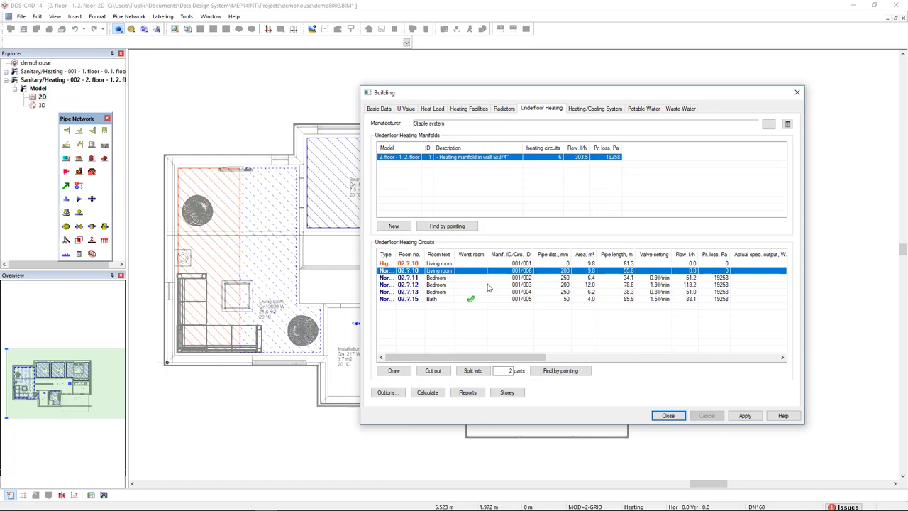
Rerun the underfloor heating calculation for both living room circuits and the manifold.
left_click(427, 392)
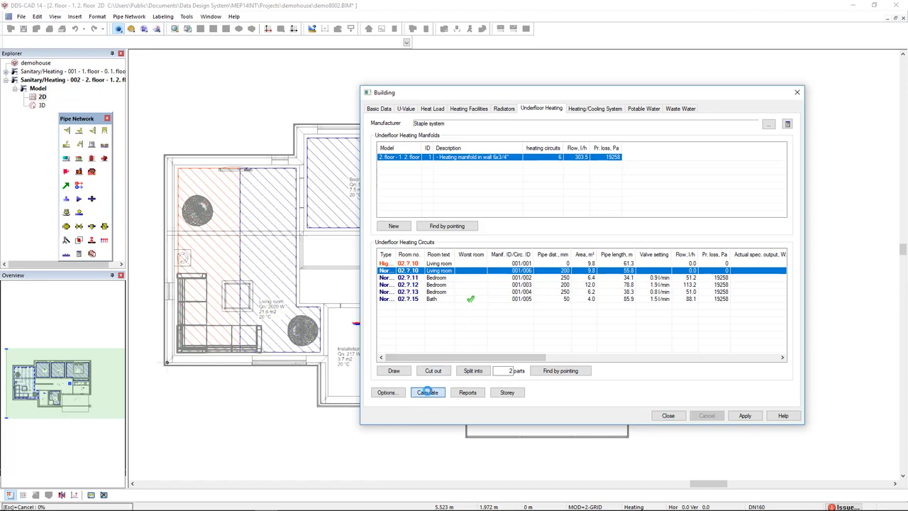
left_click(427, 392)
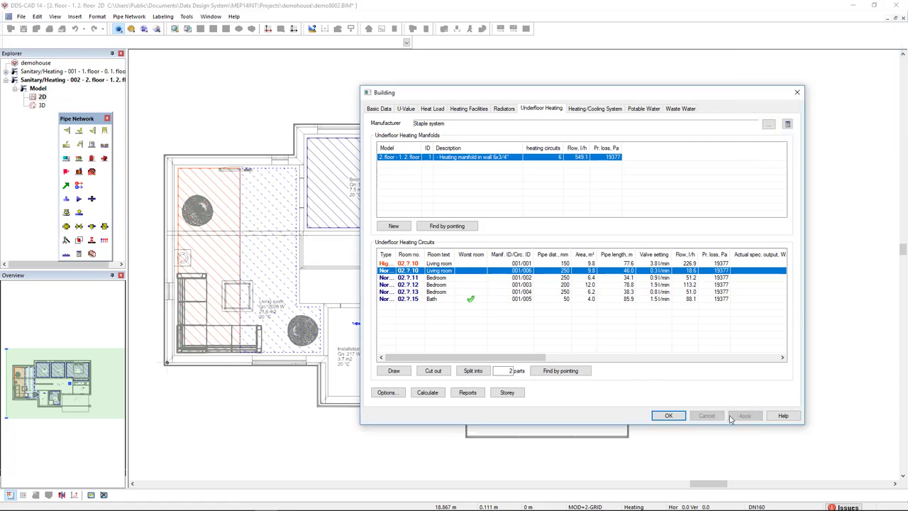
Close the Building dialog with OK and select the living room circuit in the plan.
left_click(667, 415)
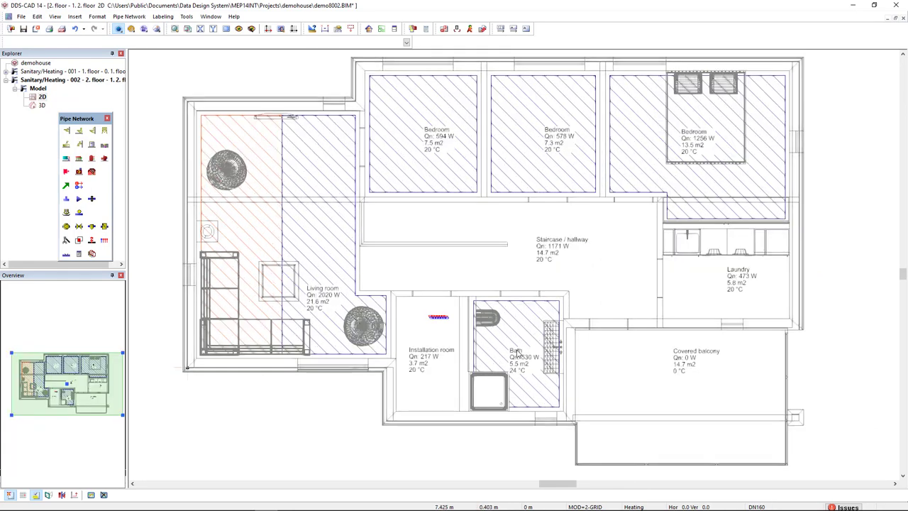
mouse_move(465, 349)
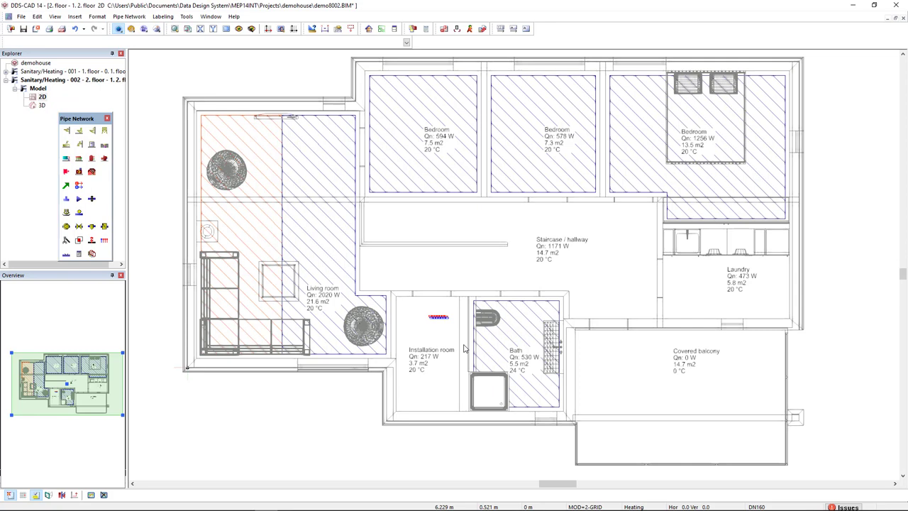
left_click(334, 239)
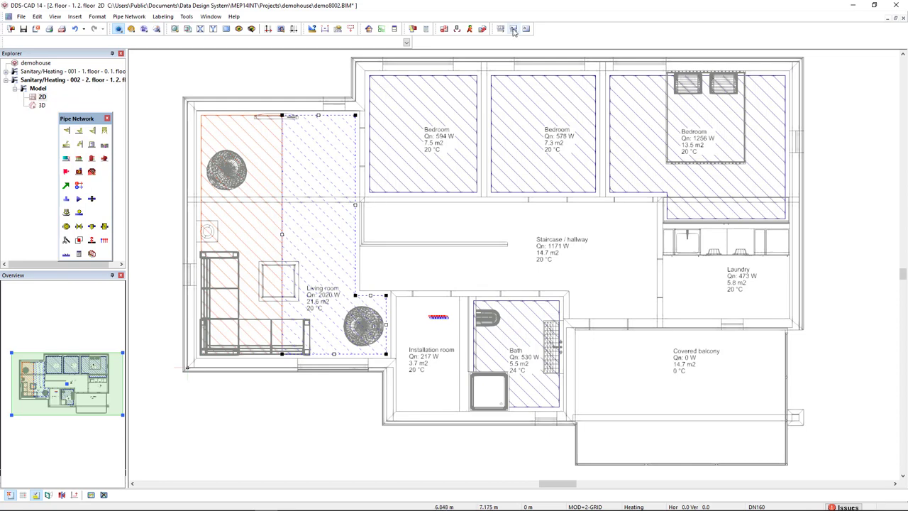
Start a Part Text label for the living room circuit with Underfloor Heating Circuits text type.
left_click(512, 28)
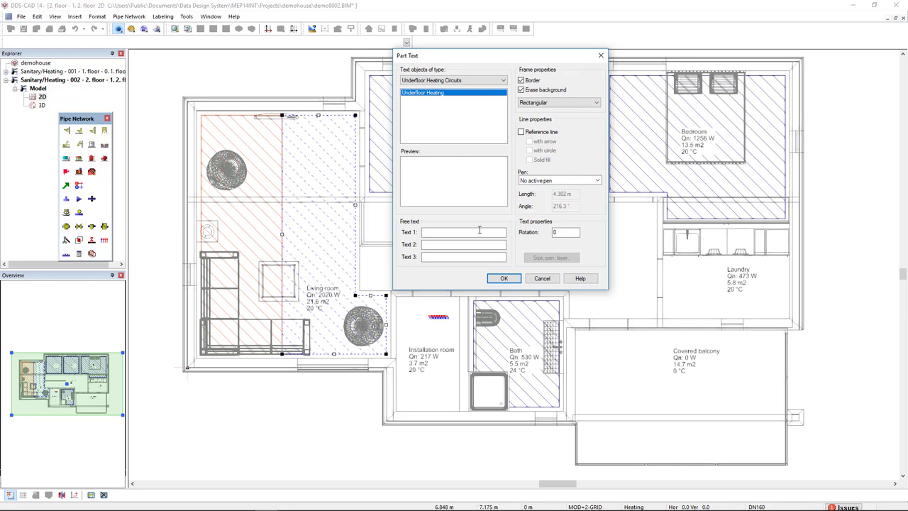
left_click(503, 278)
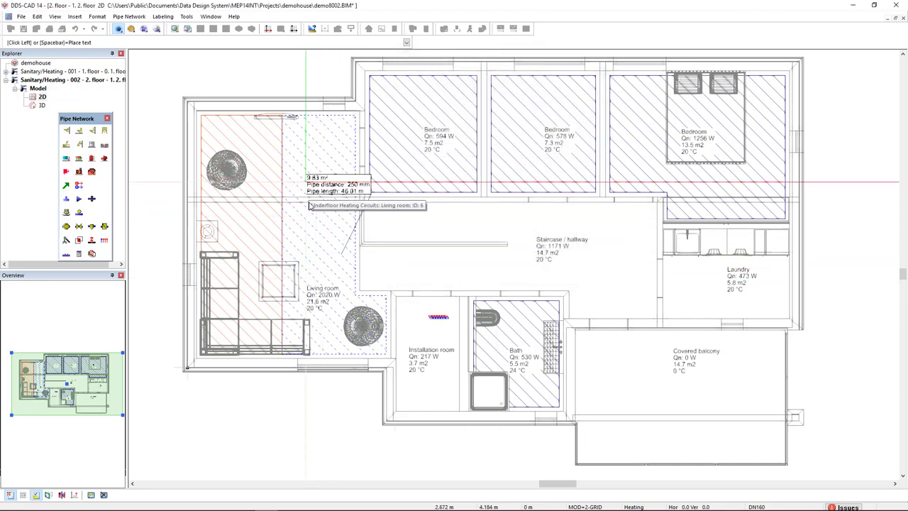